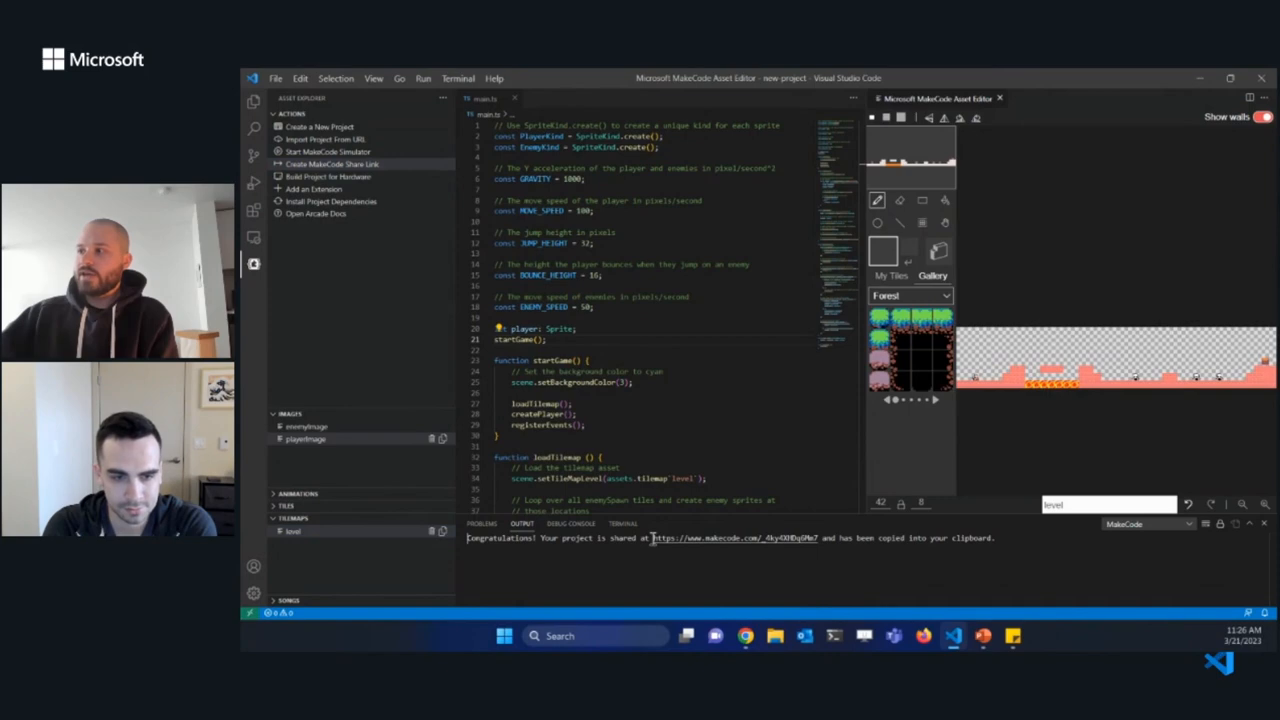
Step: Select the share URL in the Output panel and bring up a fresh Chrome window with its address bar focused
double_click(736, 538)
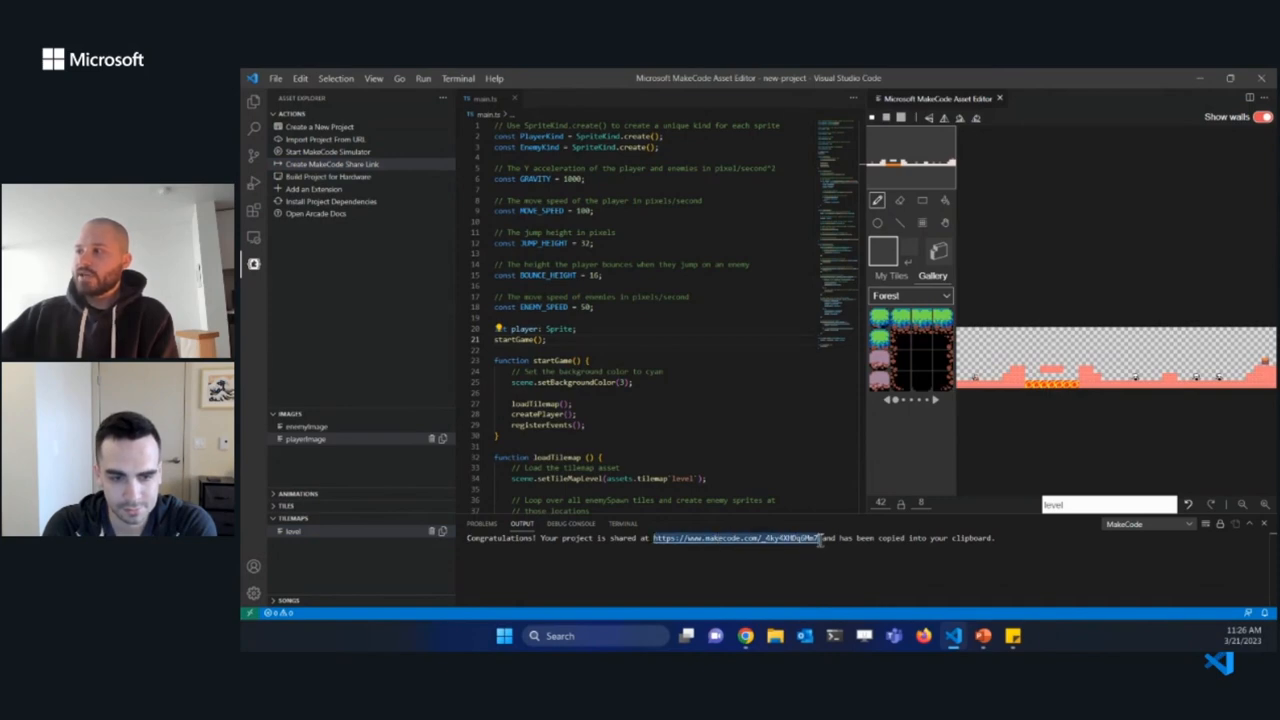
mouse_move(780, 538)
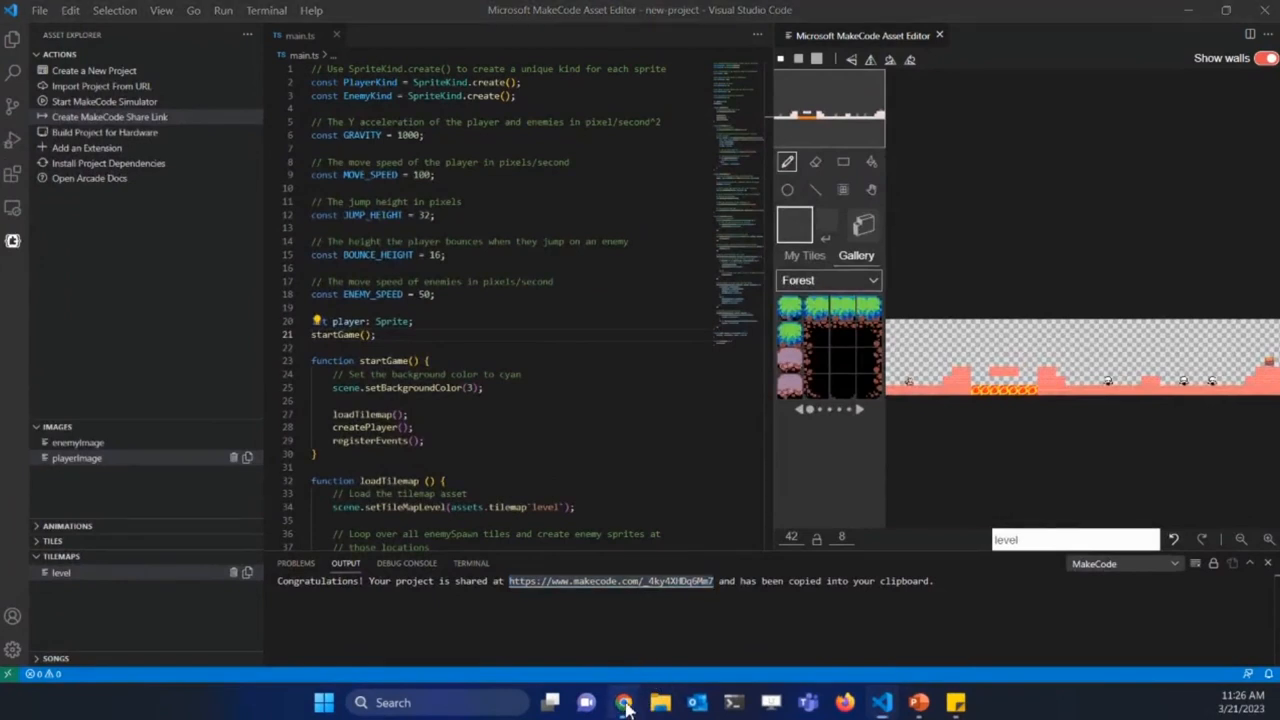
right_click(624, 702)
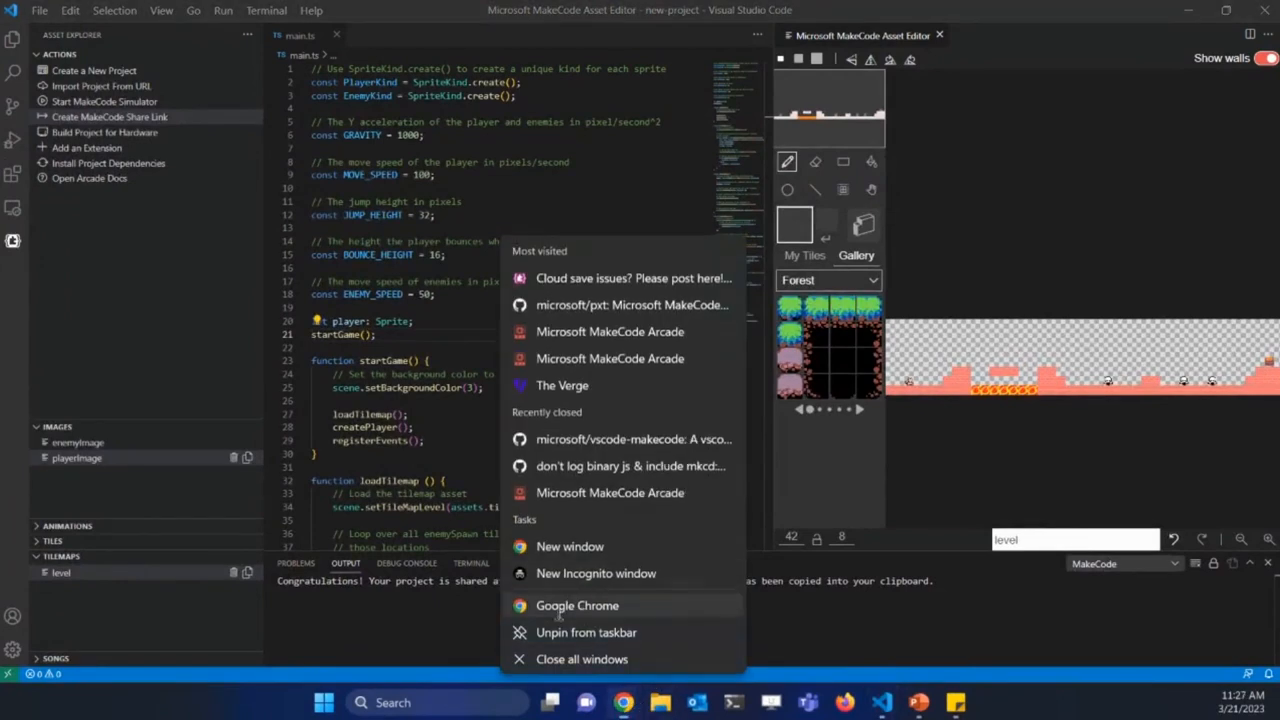
left_click(576, 606)
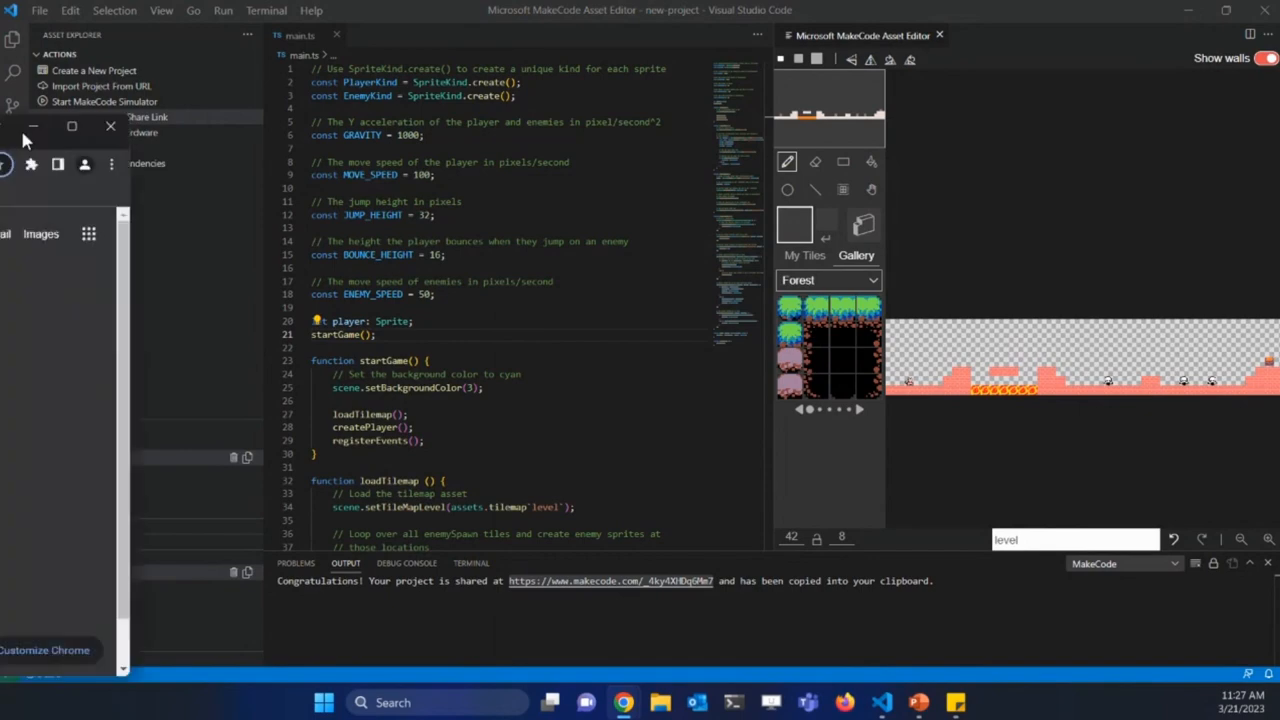
left_click(620, 700)
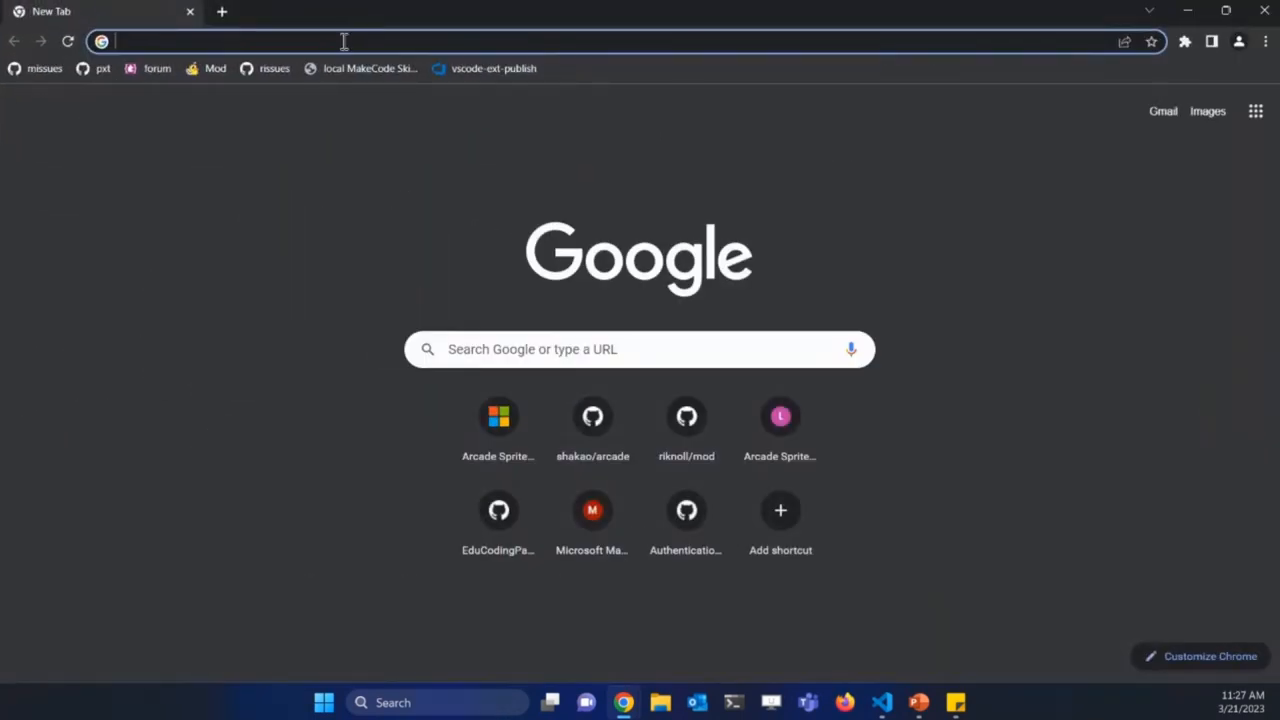
type("arcade.makecode.com/12842-12183-34638-13411")
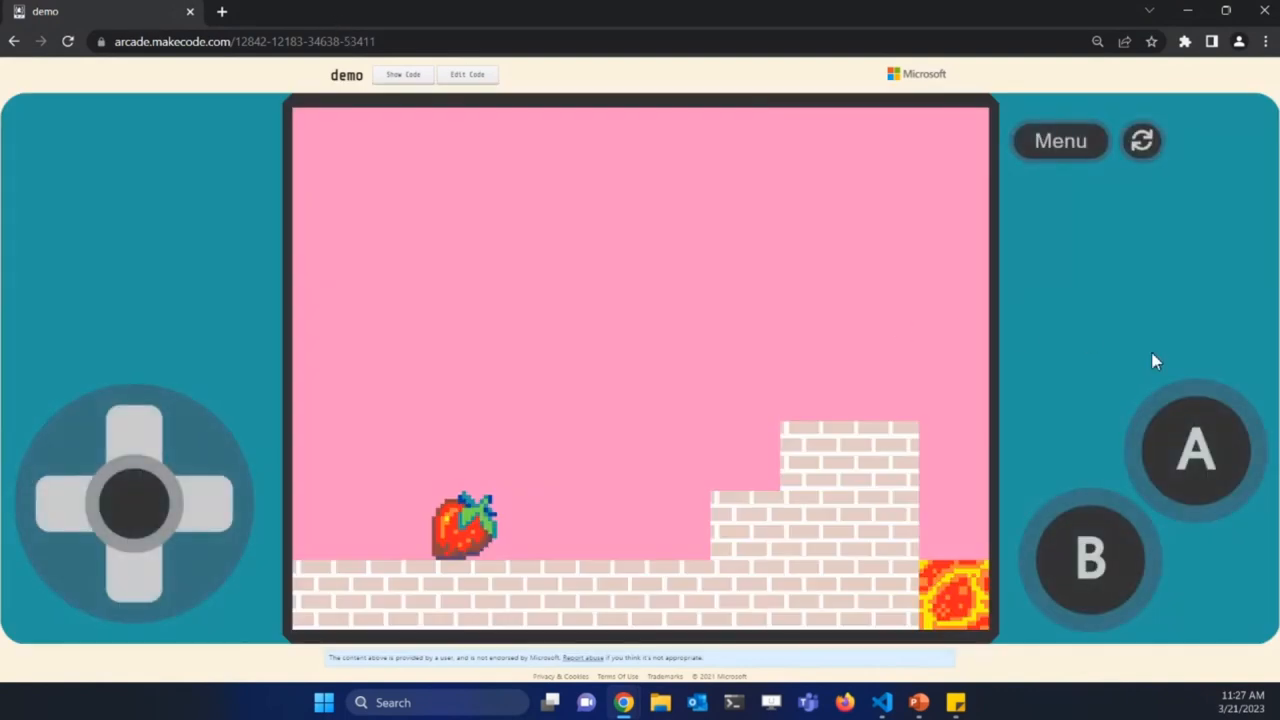
left_click(1184, 452)
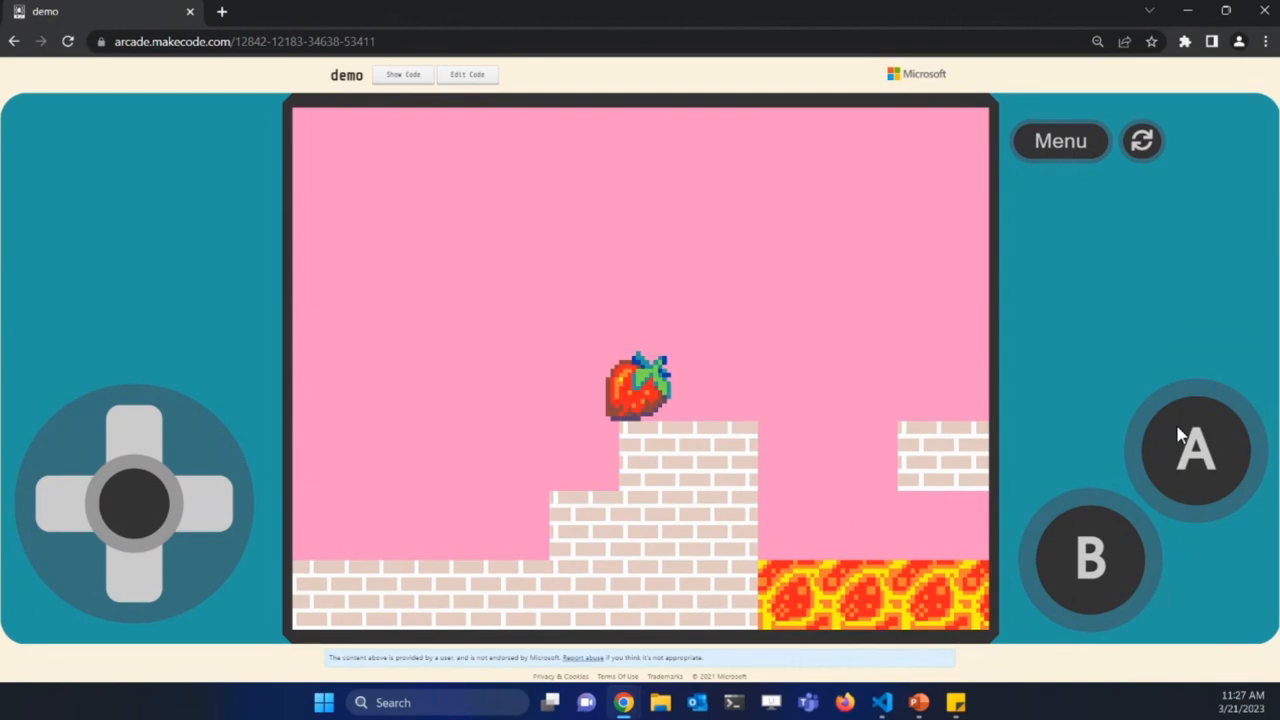
mouse_move(636, 208)
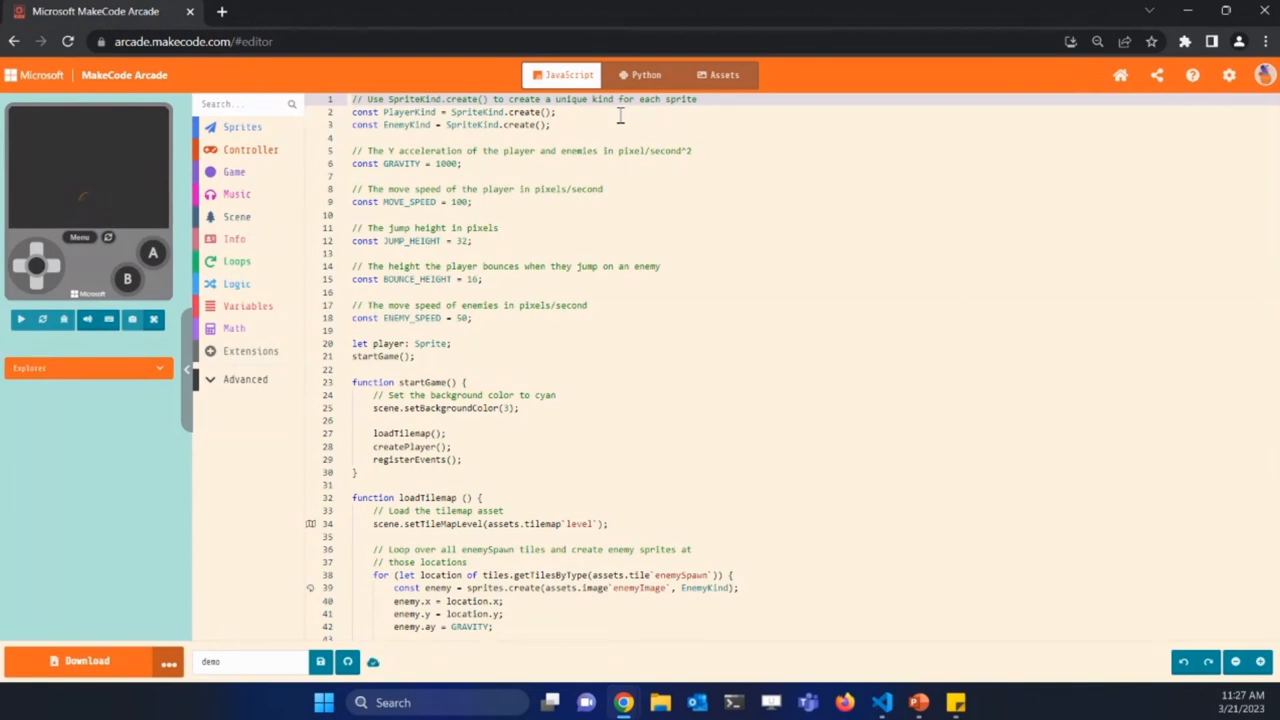
Step: Return home, open the tony albatross pro dolphin project and play its dolphin game past the title screen
left_click(22, 320)
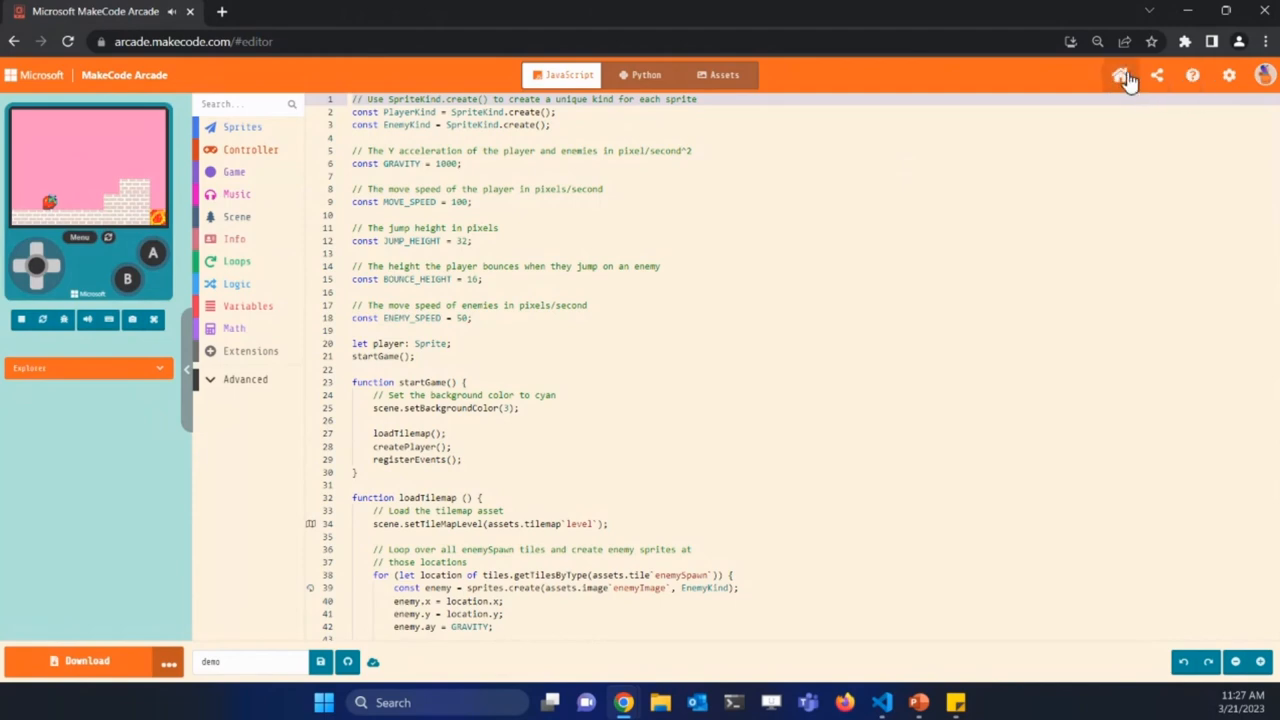
left_click(1122, 74)
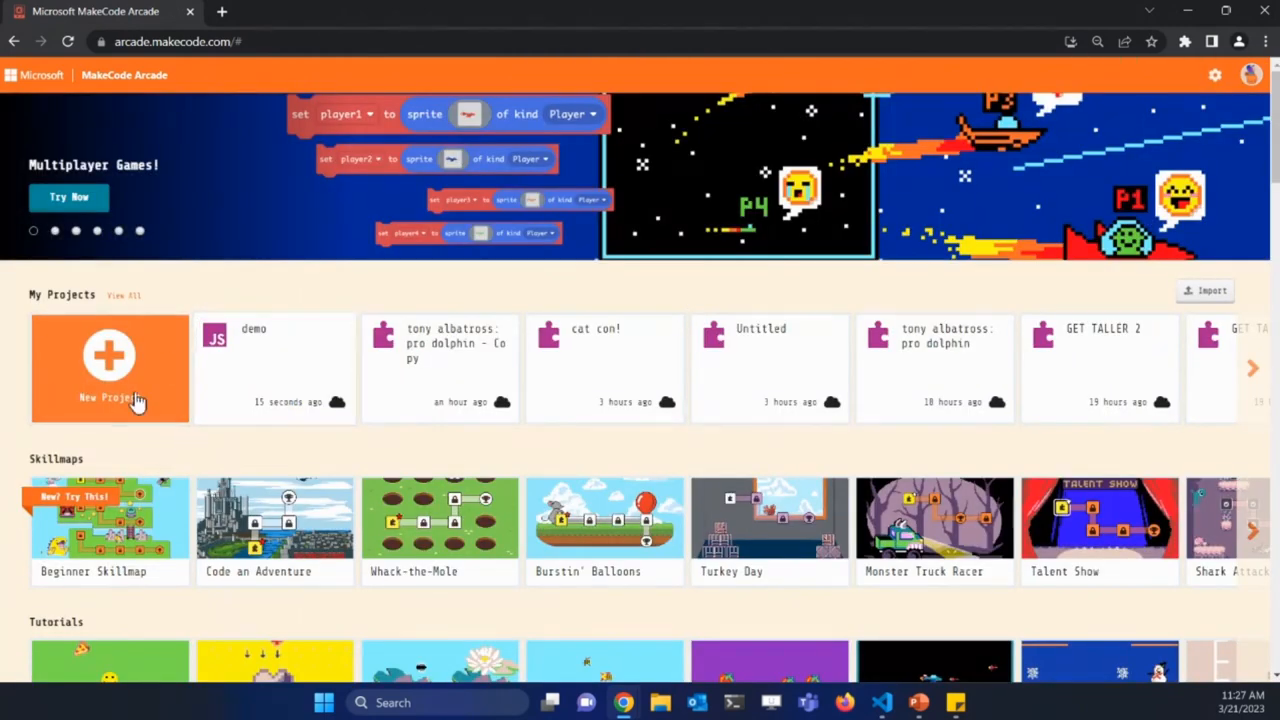
mouse_move(516, 400)
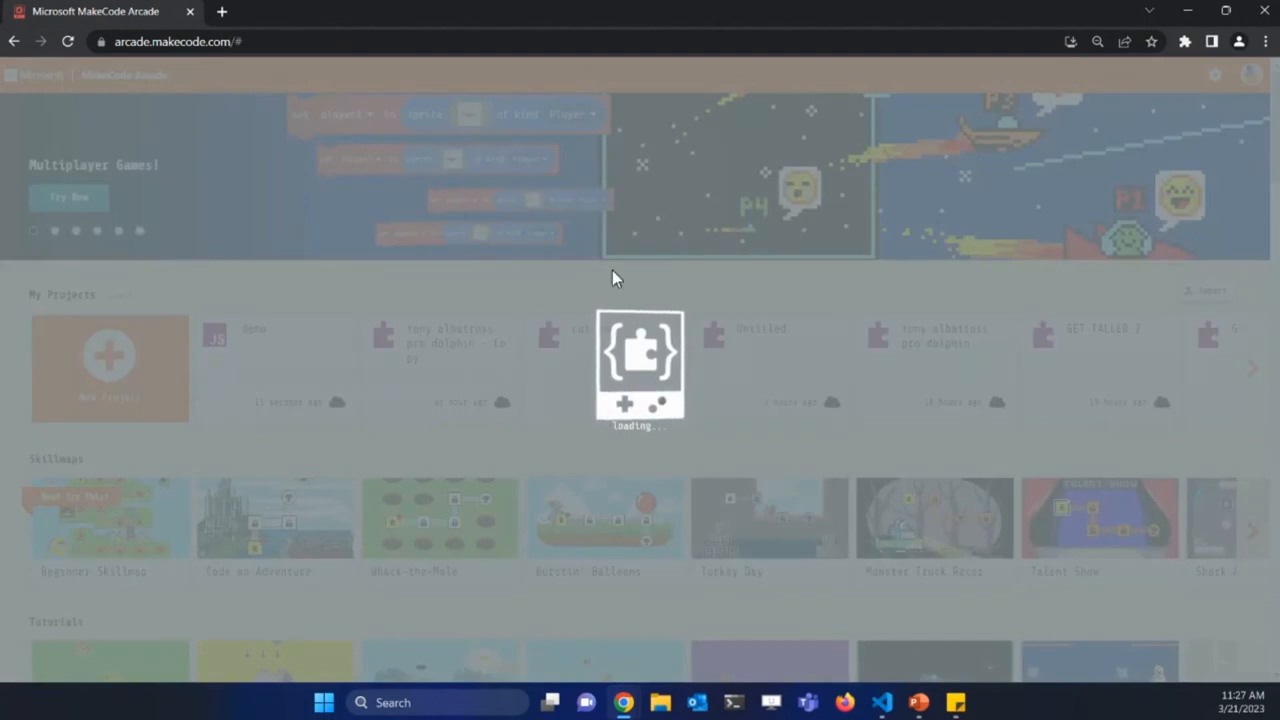
left_click(440, 364)
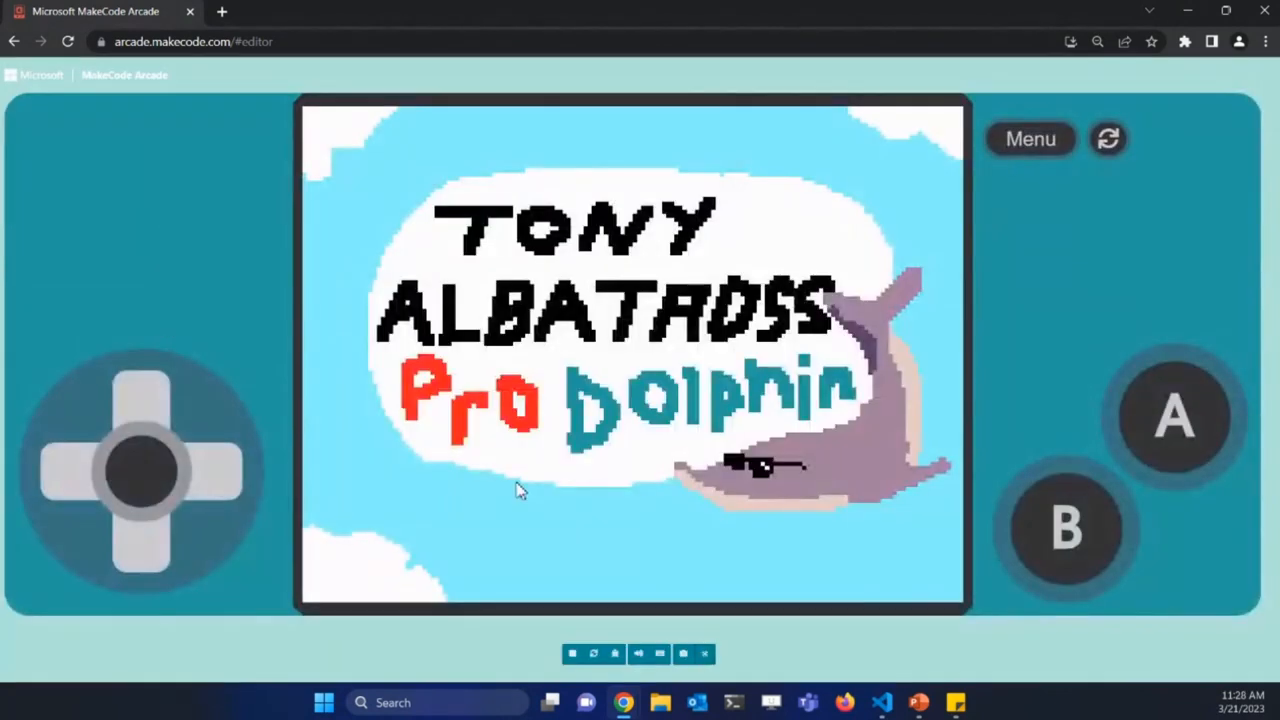
left_click(1166, 420)
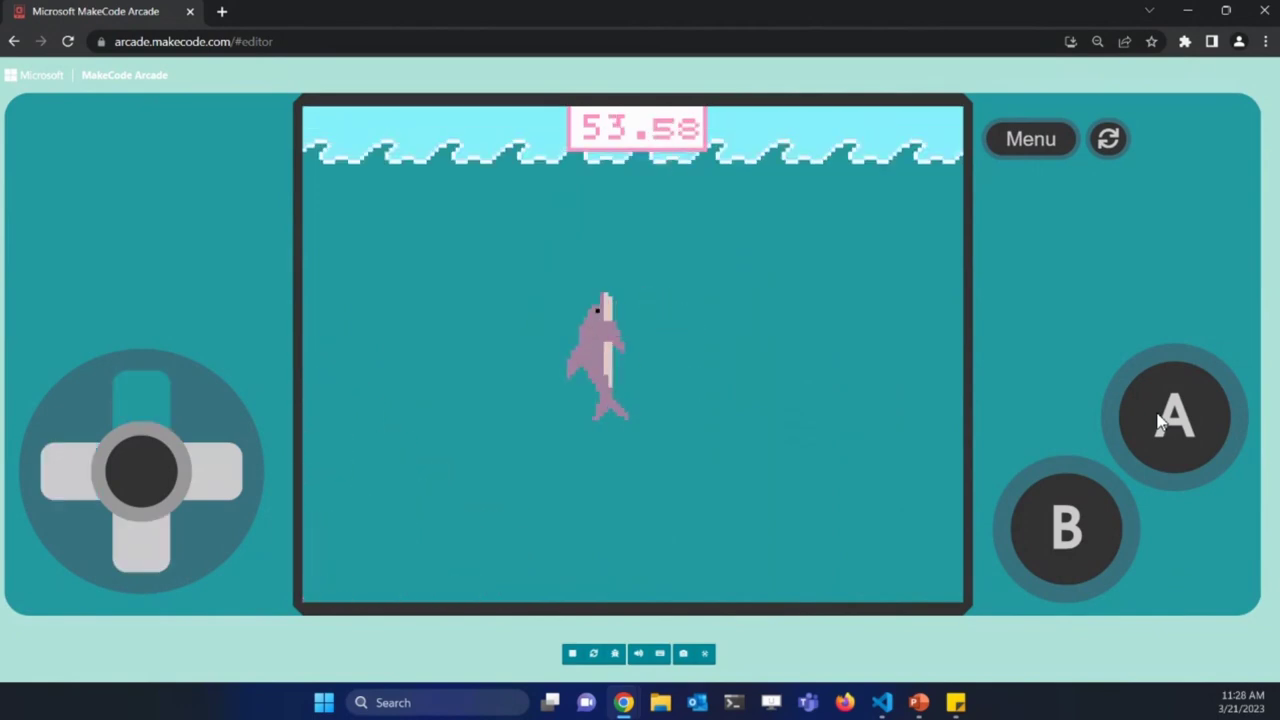
left_click(1170, 420)
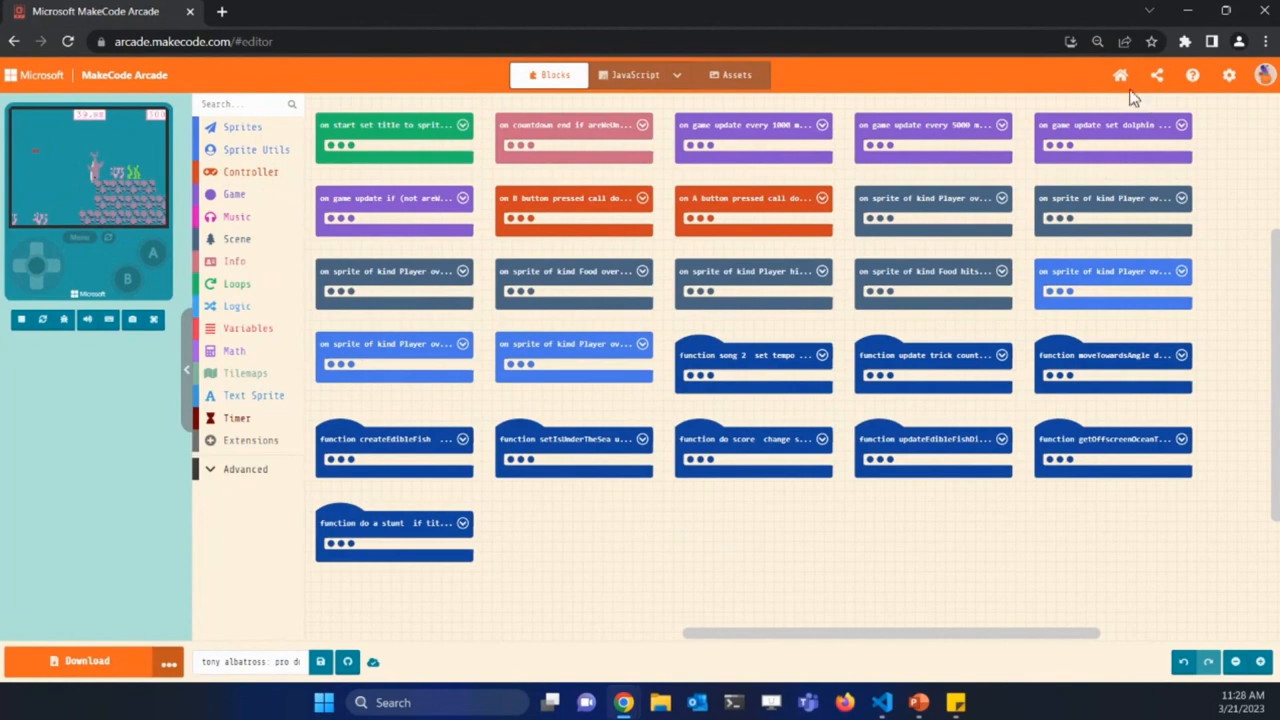
Step: Publish the dolphin project as a share link and copy that link
left_click(1156, 76)
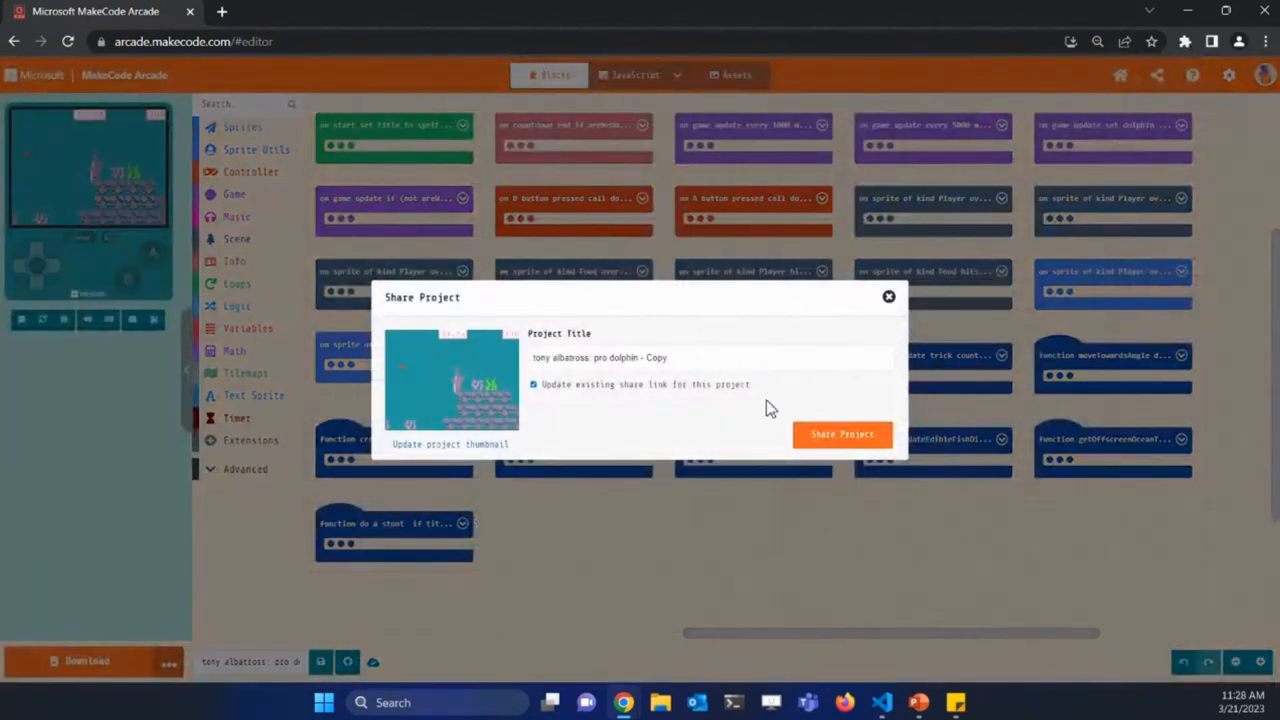
left_click(842, 434)
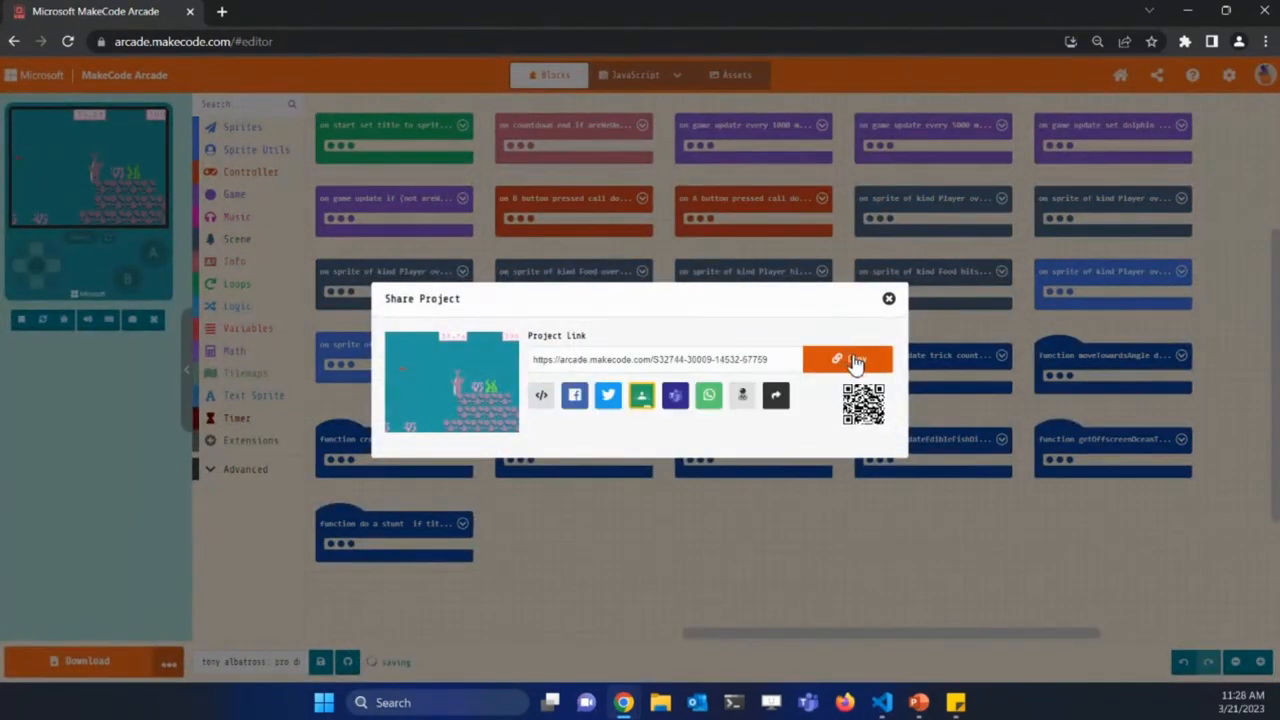
left_click(848, 358)
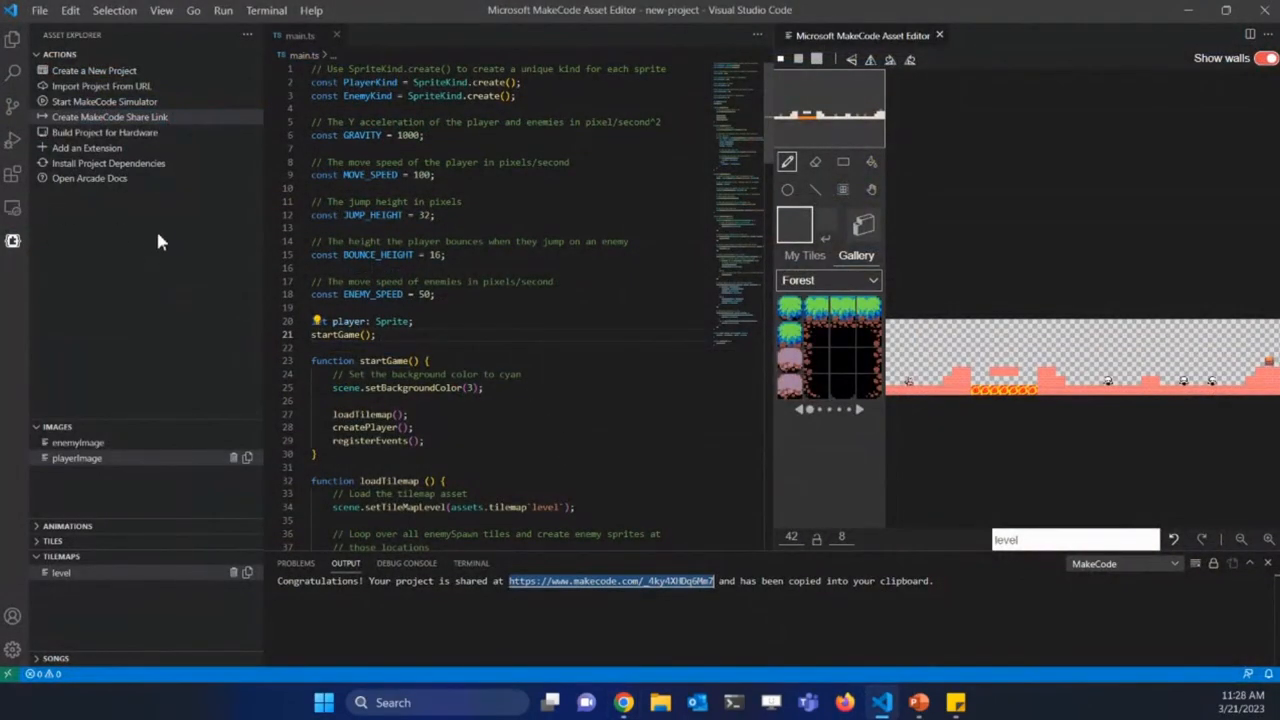
Step: Open the empty import-project folder as the workspace
left_click(40, 12)
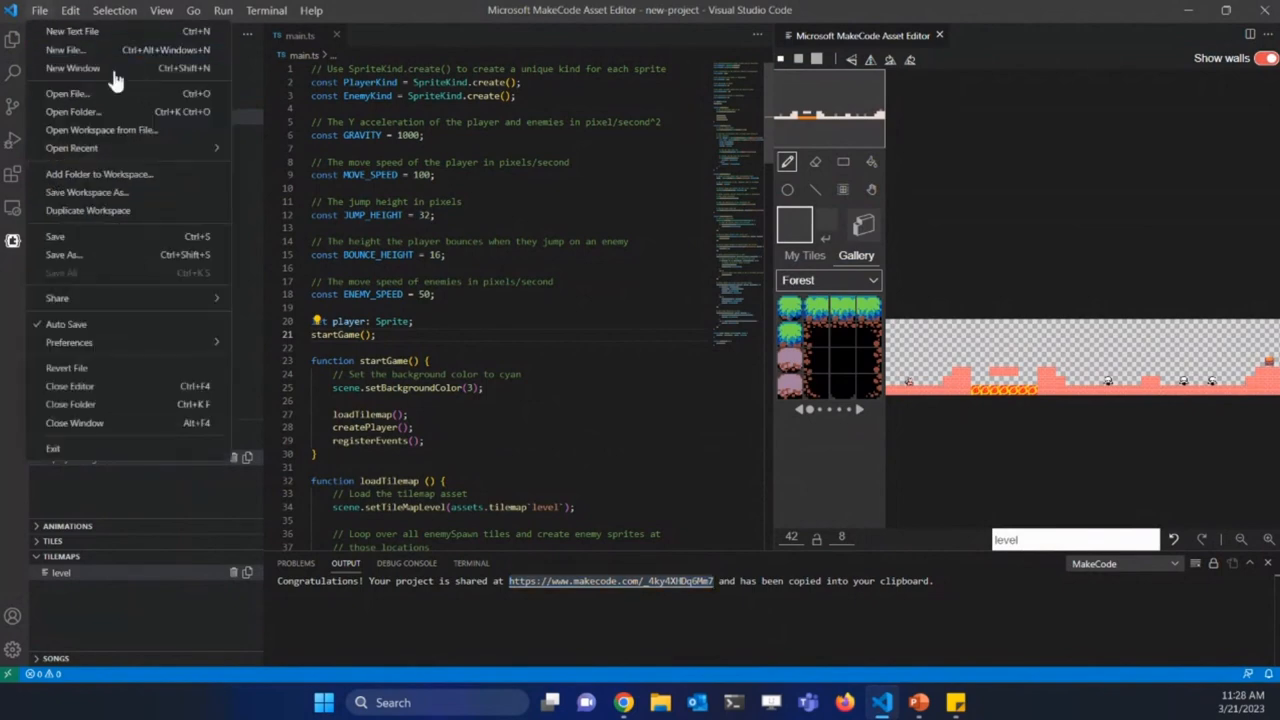
mouse_move(104, 132)
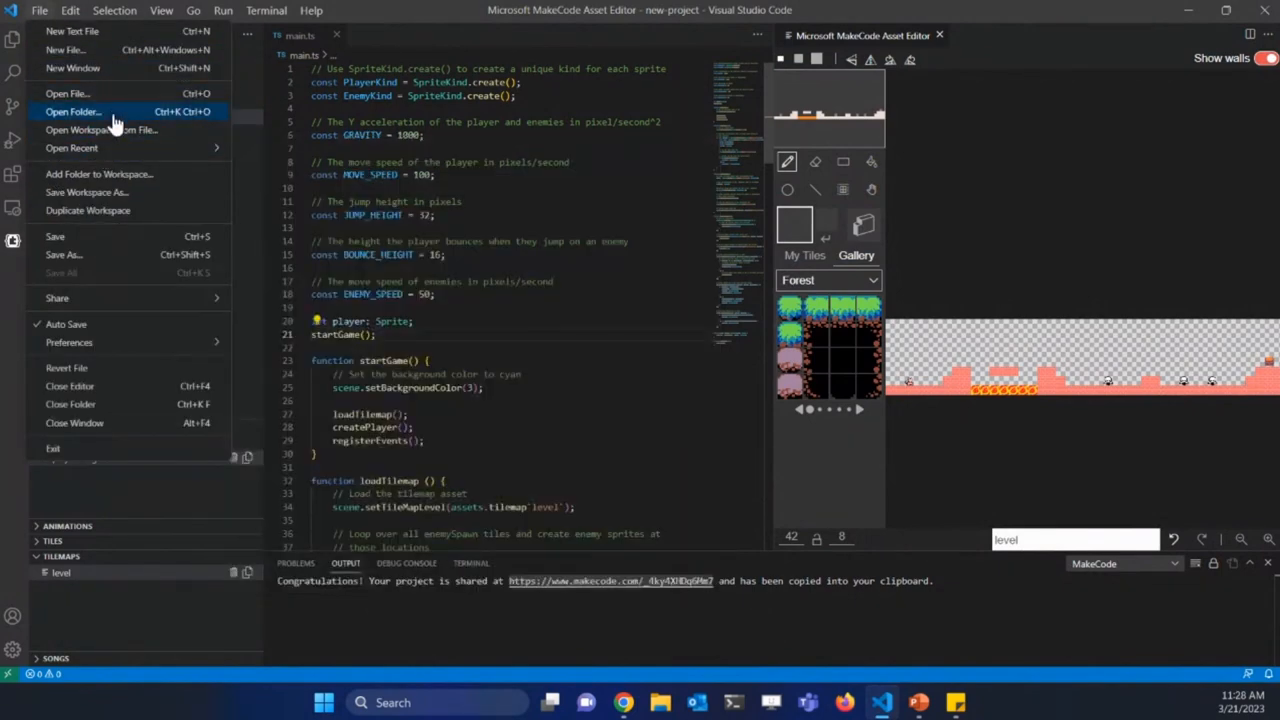
left_click(72, 100)
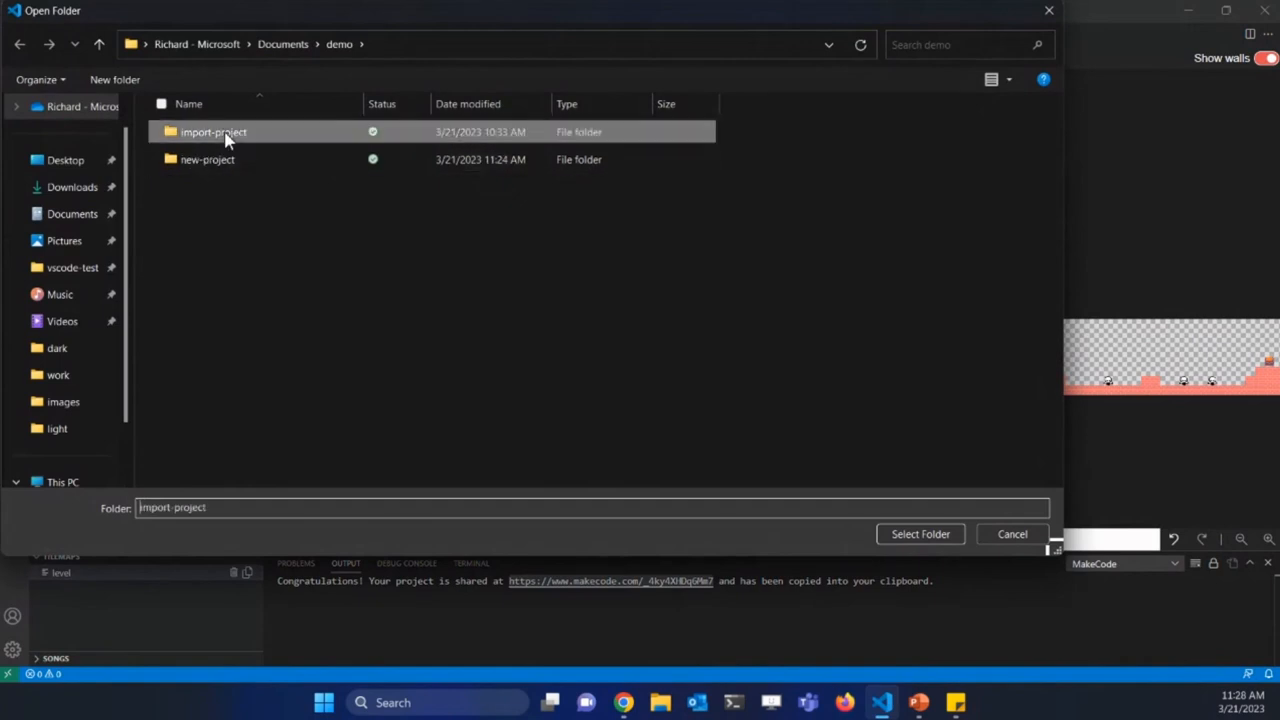
left_click(920, 534)
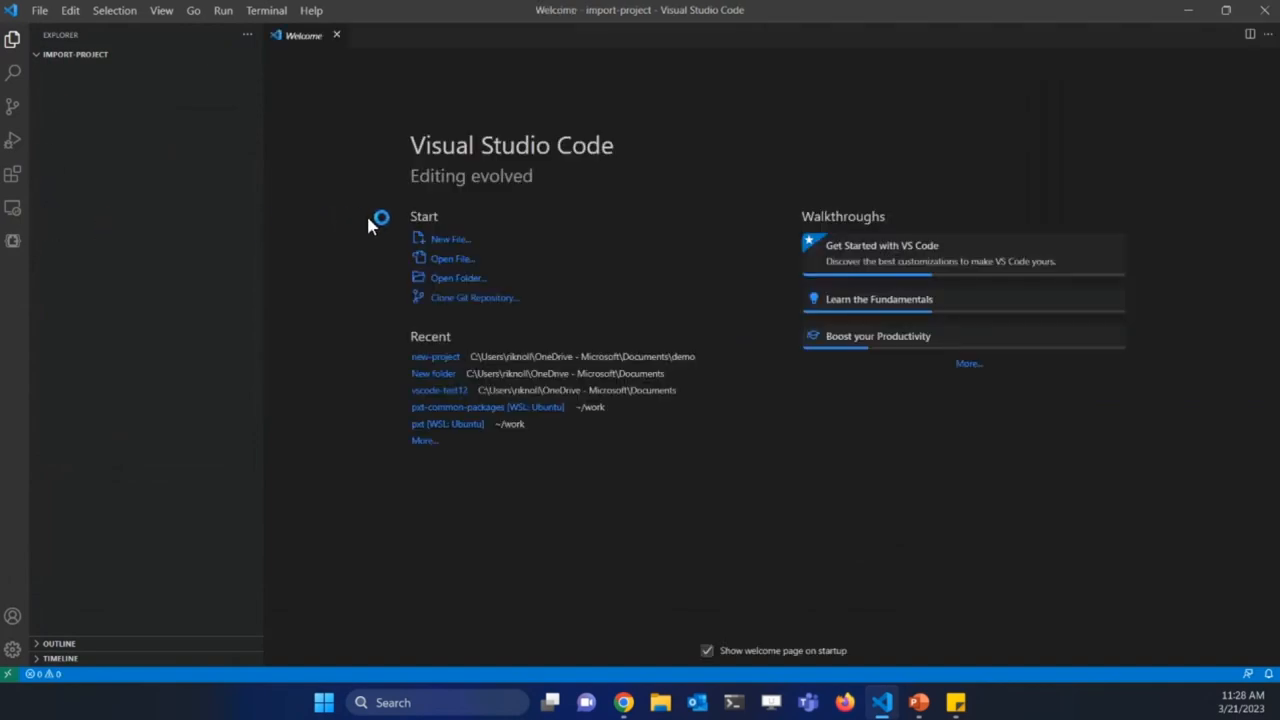
Step: Run MakeCode: Import Project From URL with the copied share link to pull in the project files
key("Ctrl+Shift+P")
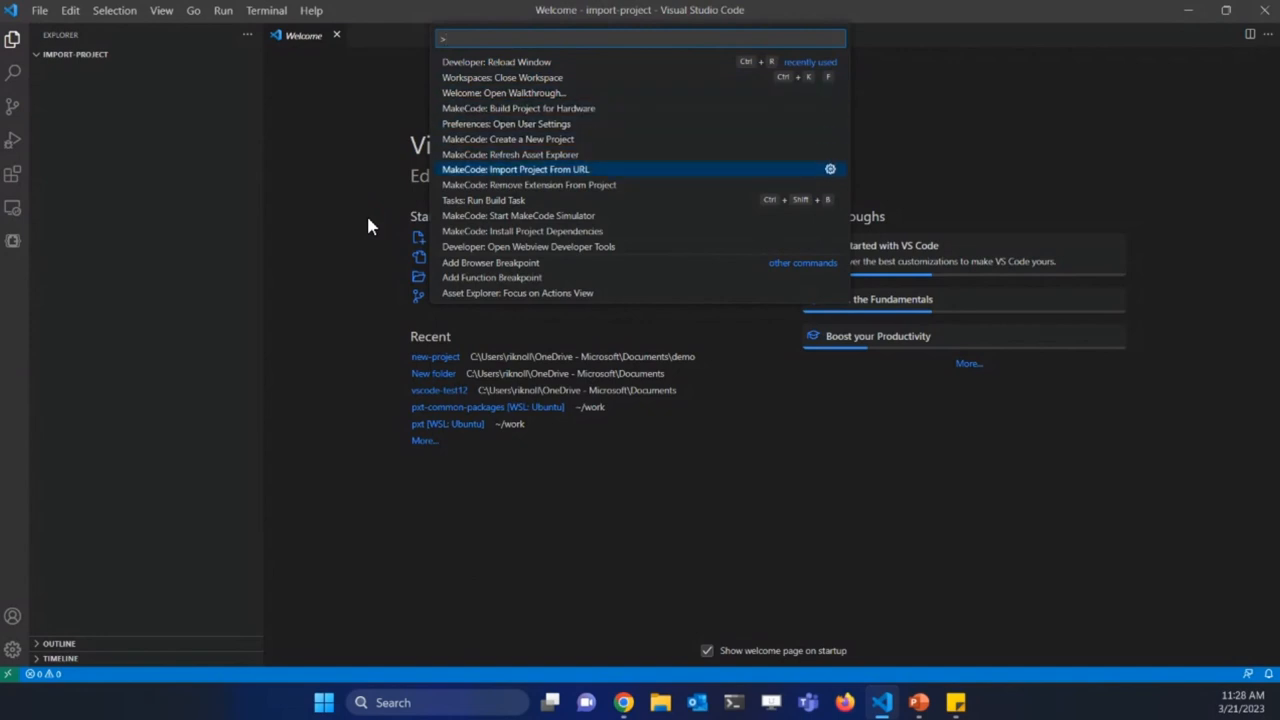
left_click(516, 168)
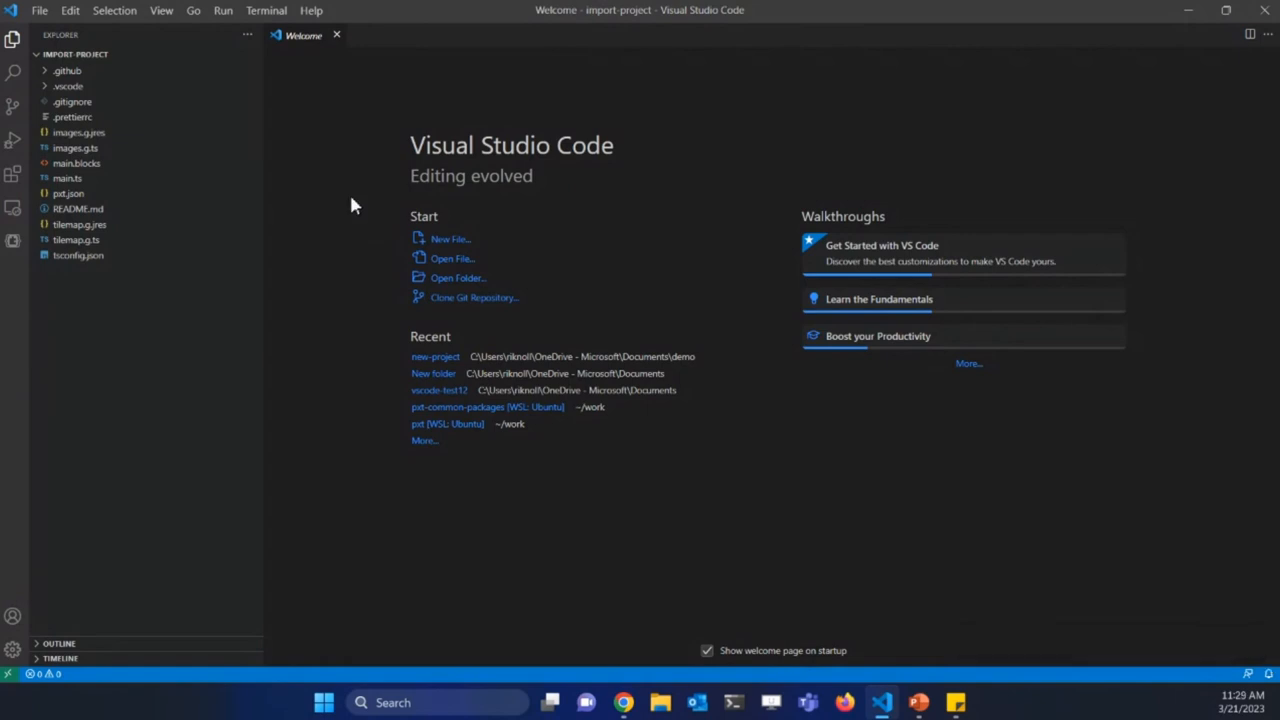
Step: Open the imported main.ts and start it in the MakeCode simulator
left_click(68, 178)
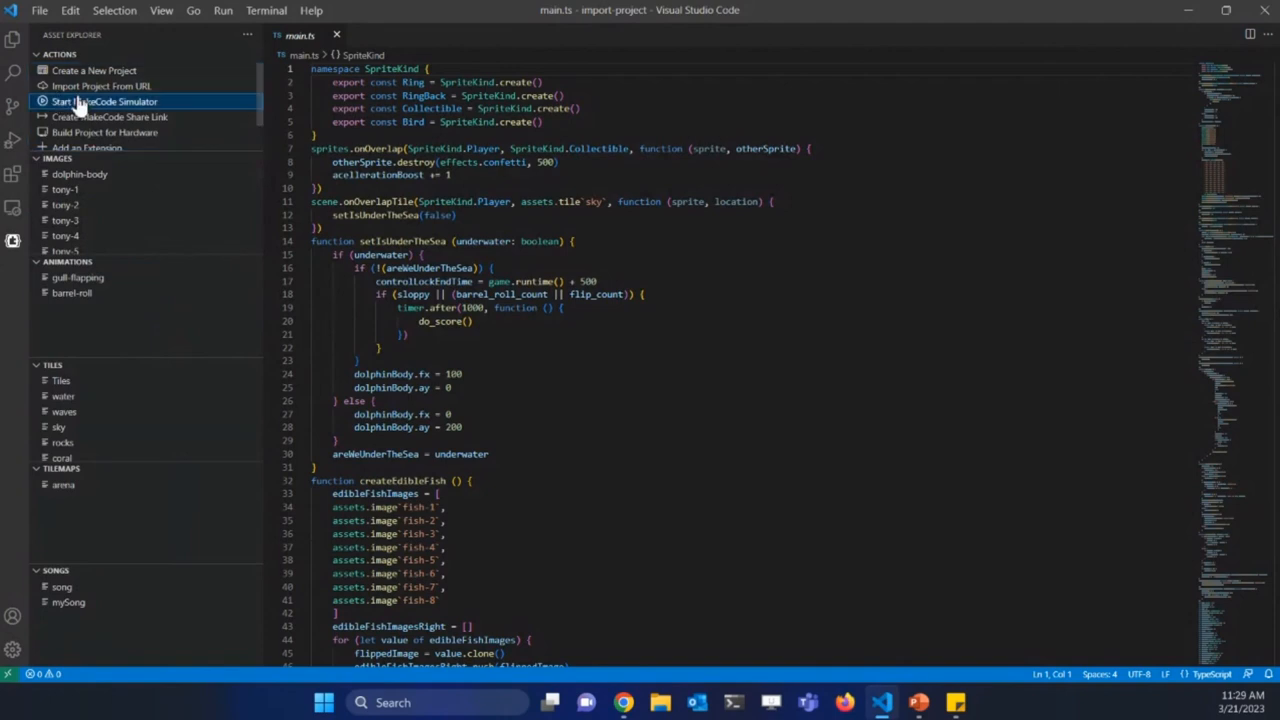
left_click(104, 100)
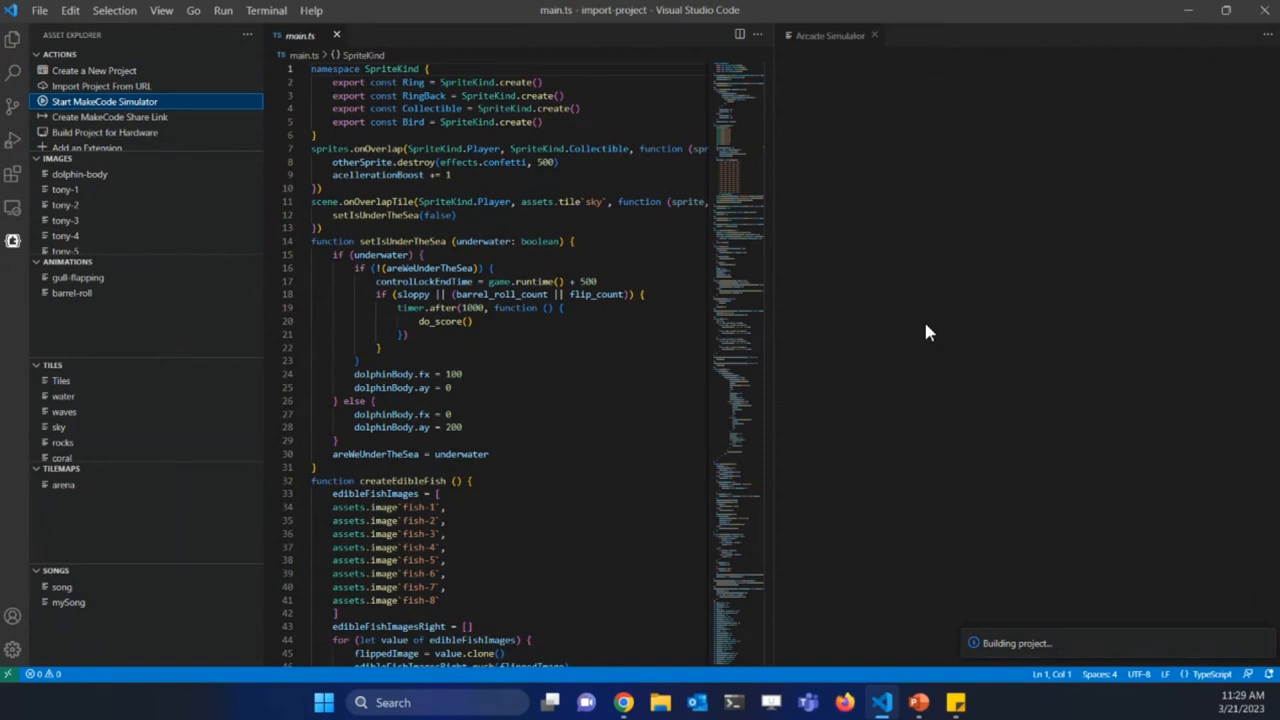
left_click(112, 100)
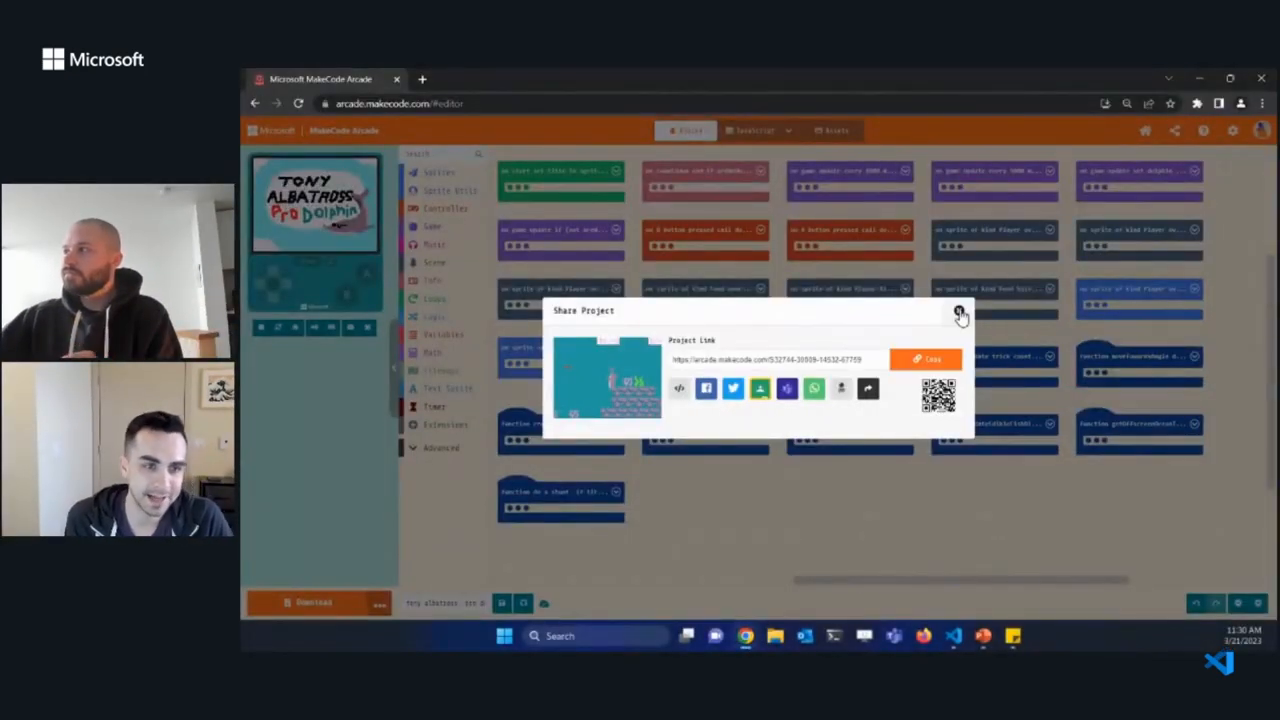
Step: Close the share dialog and open the Perfect Fit multiplayer game in the editor
left_click(960, 312)
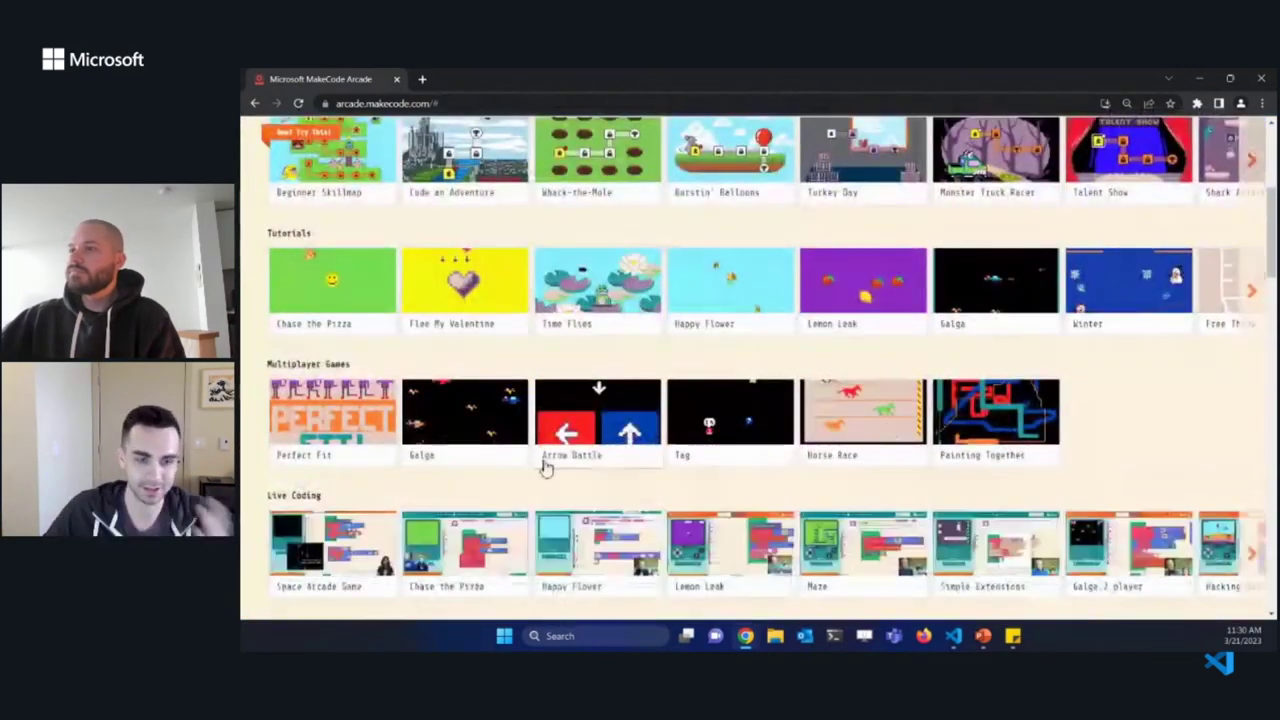
left_click(332, 418)
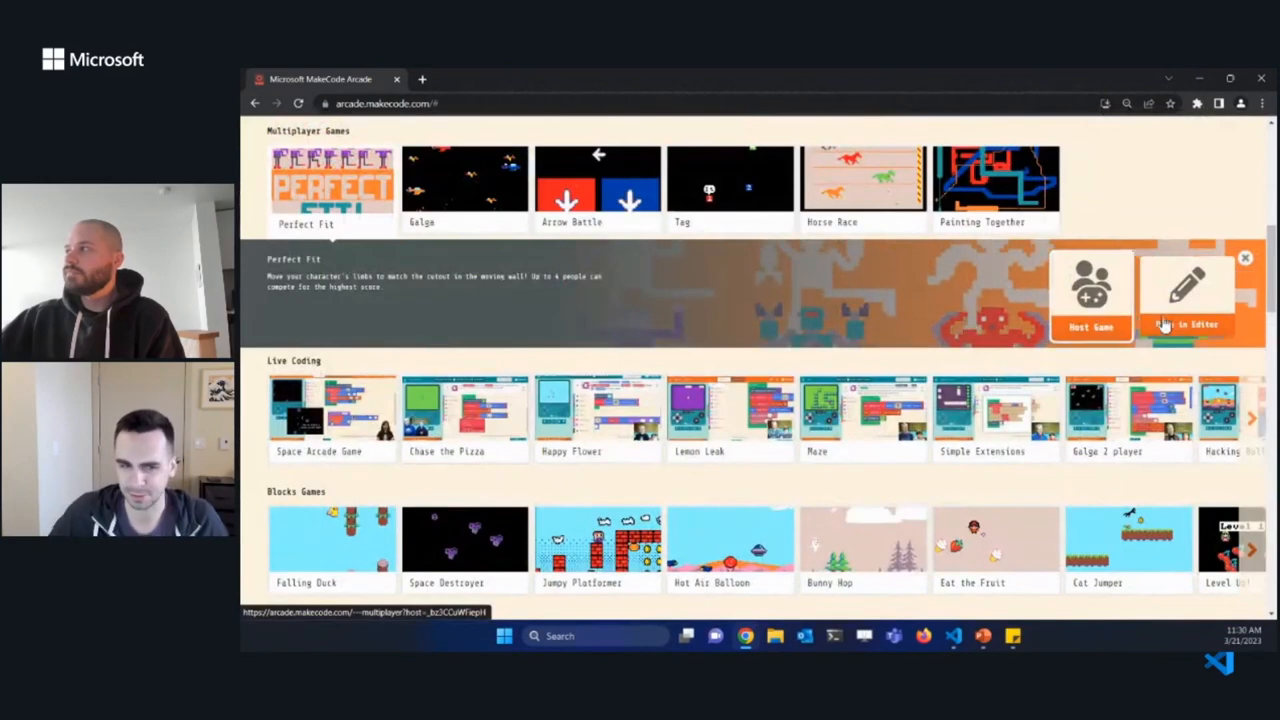
left_click(1188, 300)
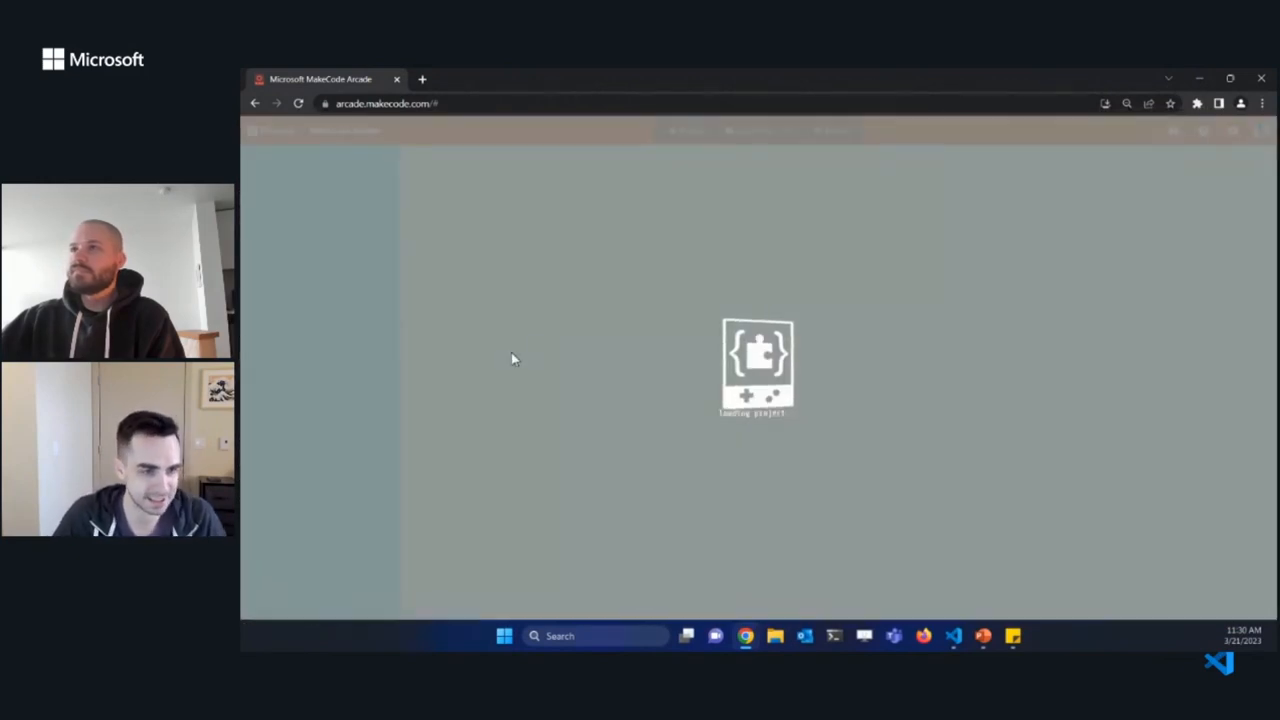
mouse_move(522, 342)
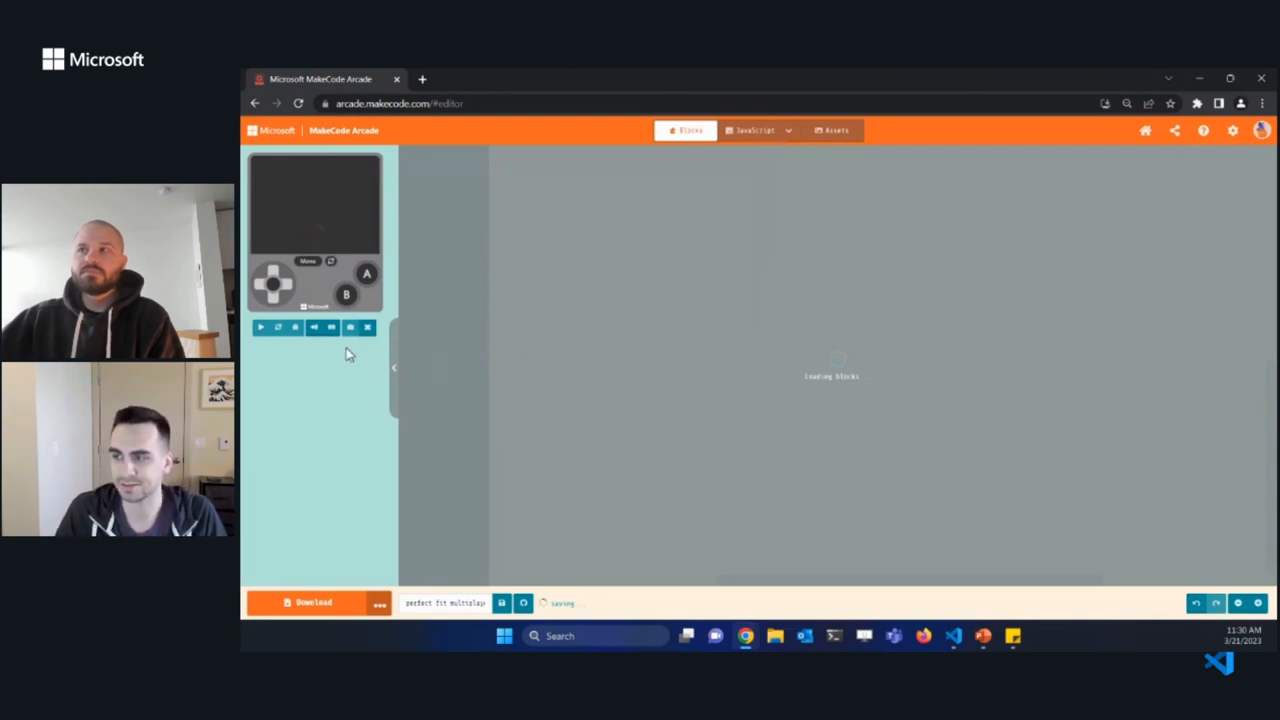
mouse_move(356, 348)
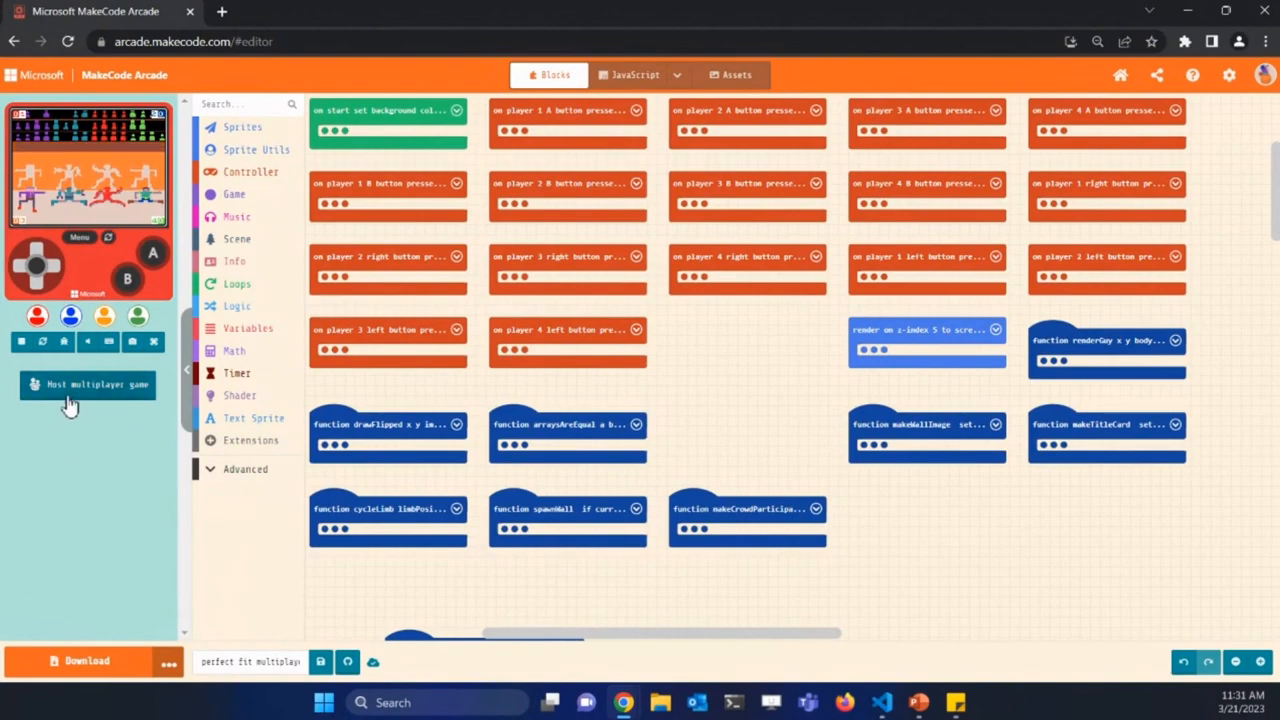
Step: Host Perfect Fit as a public multiplayer game, producing a join code lobby
left_click(88, 384)
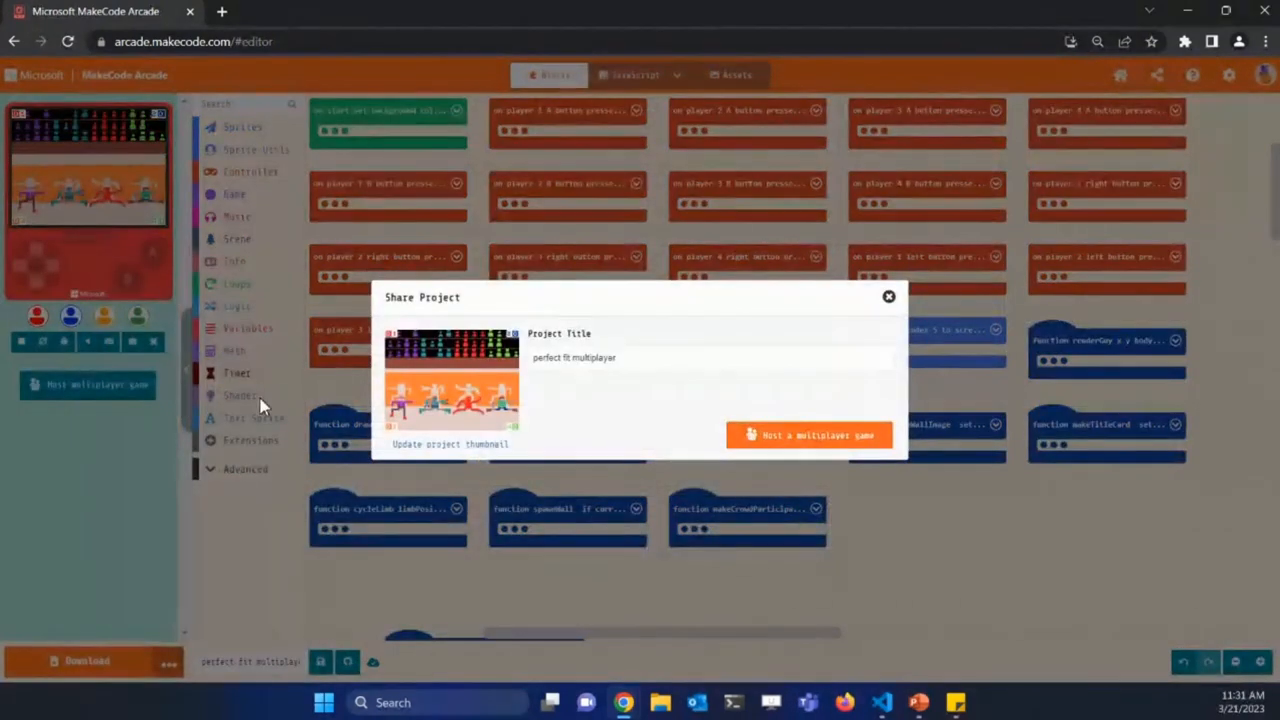
left_click(808, 432)
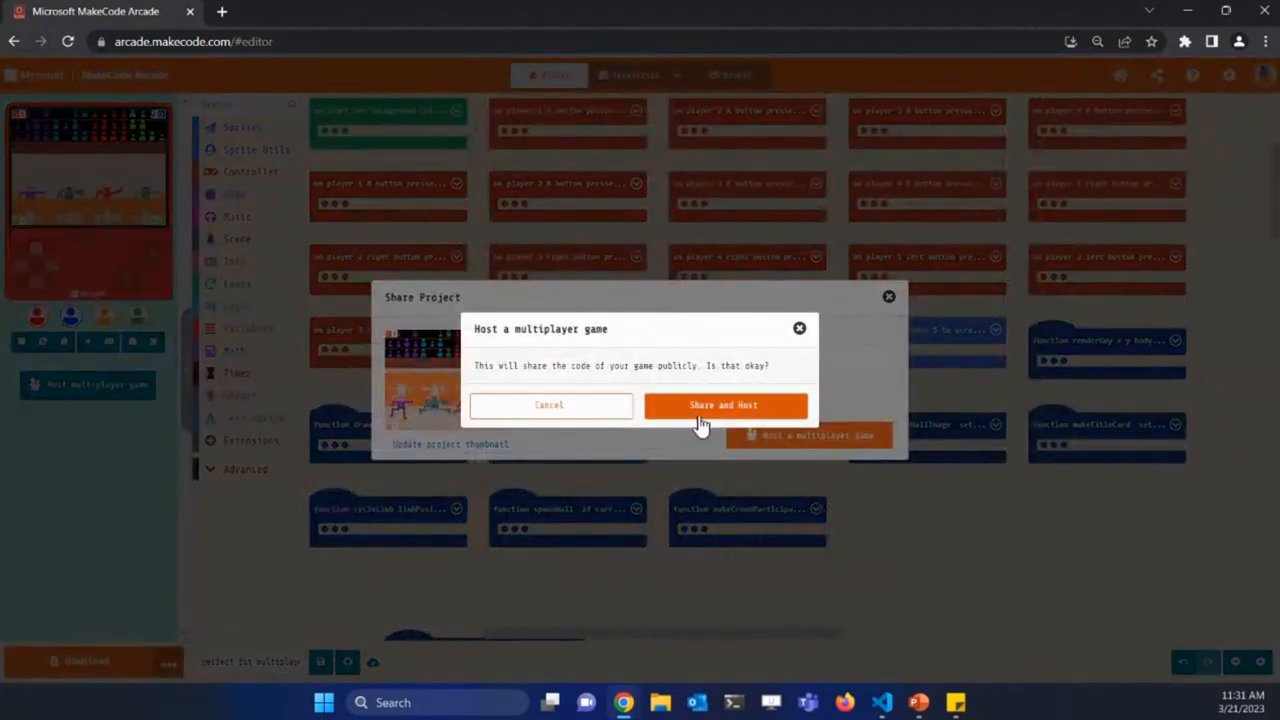
left_click(724, 404)
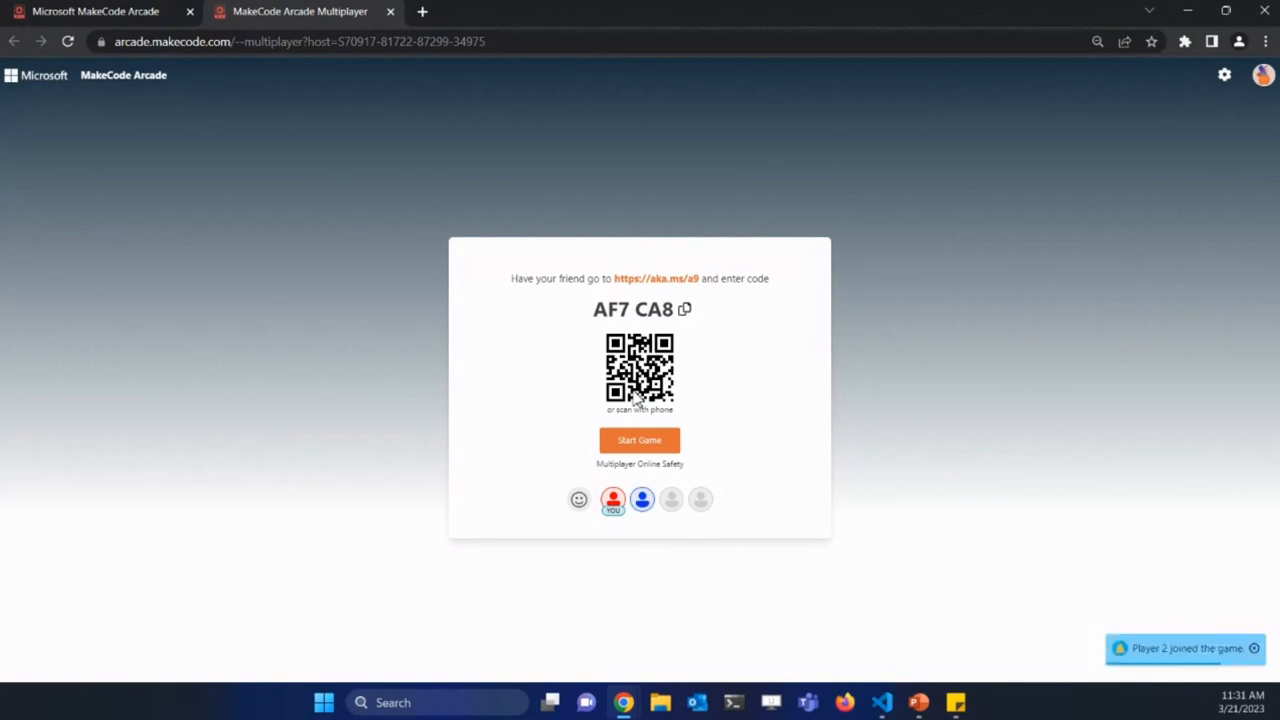
mouse_move(670, 456)
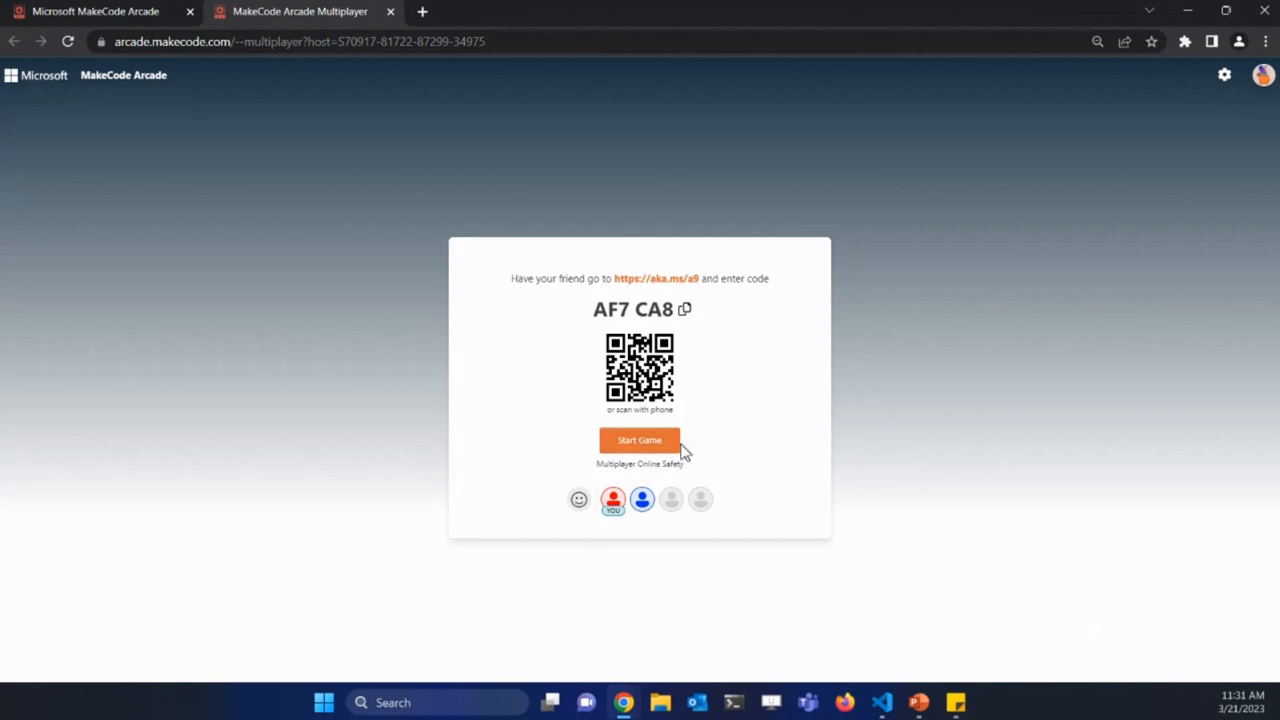
Step: Start the hosted Perfect Fit game for the joined players
left_click(640, 440)
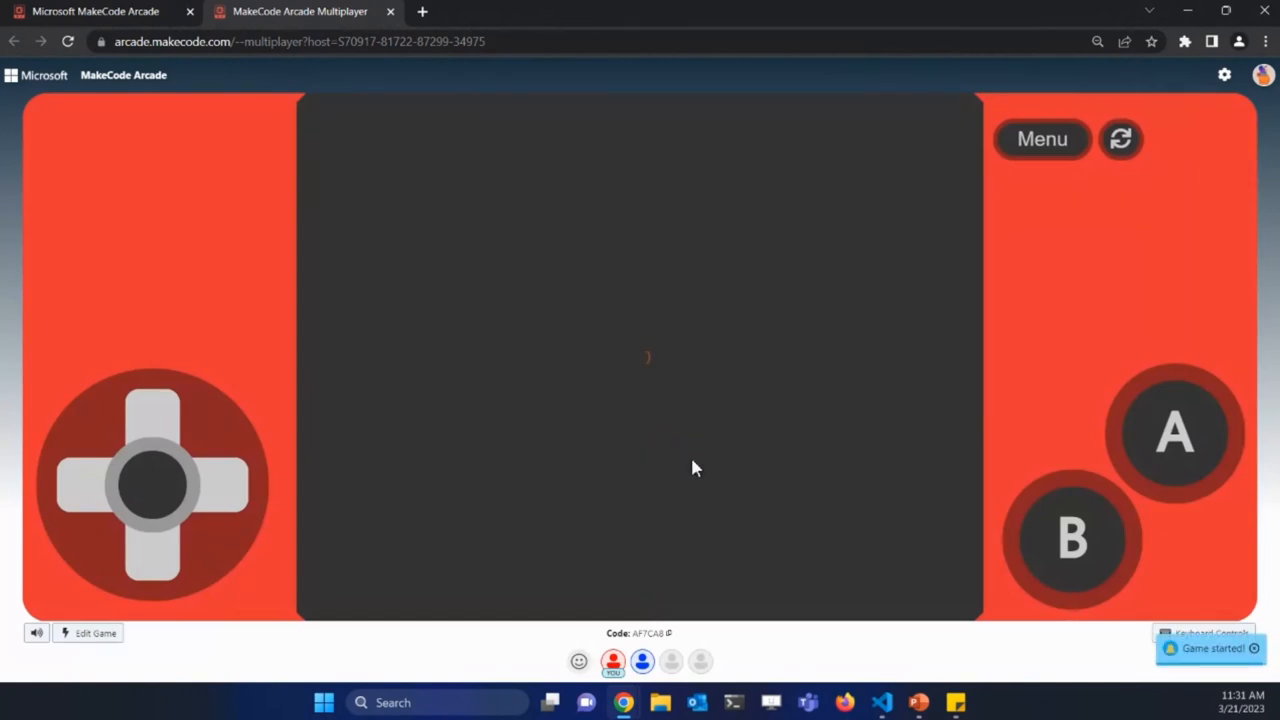